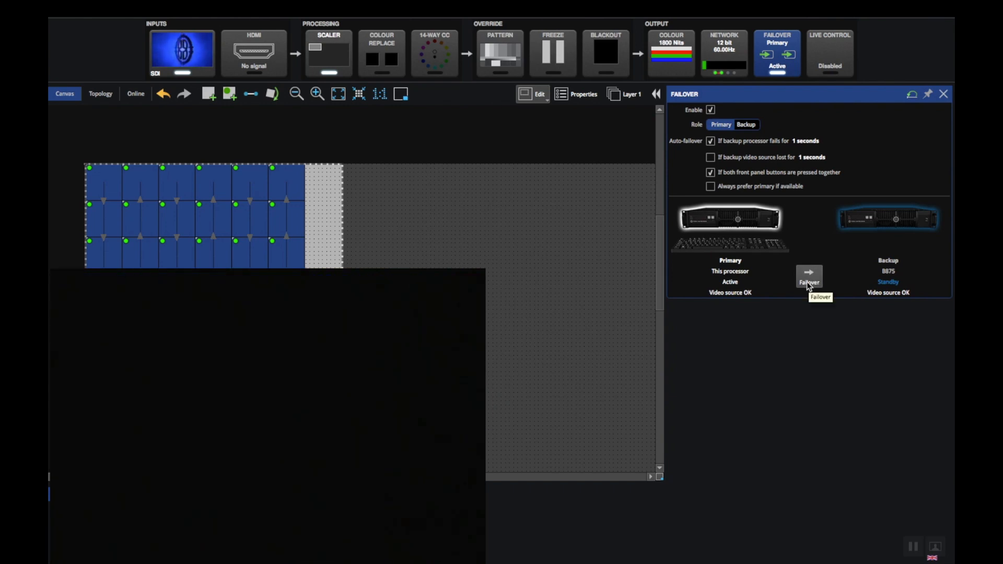
Trigger failover so the backup processor takes over video output from the primary
left_click(808, 279)
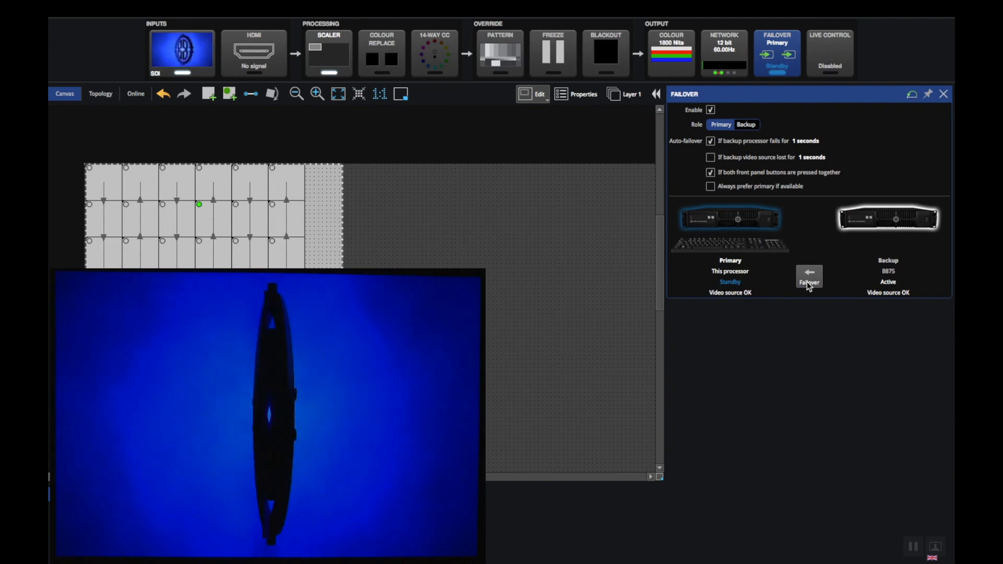
mouse_move(764, 202)
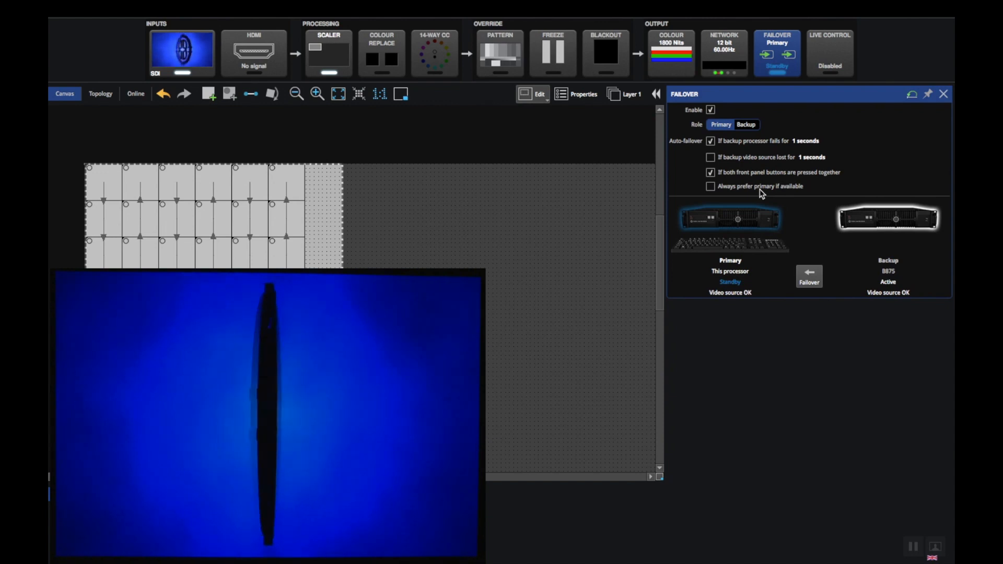
mouse_move(752, 182)
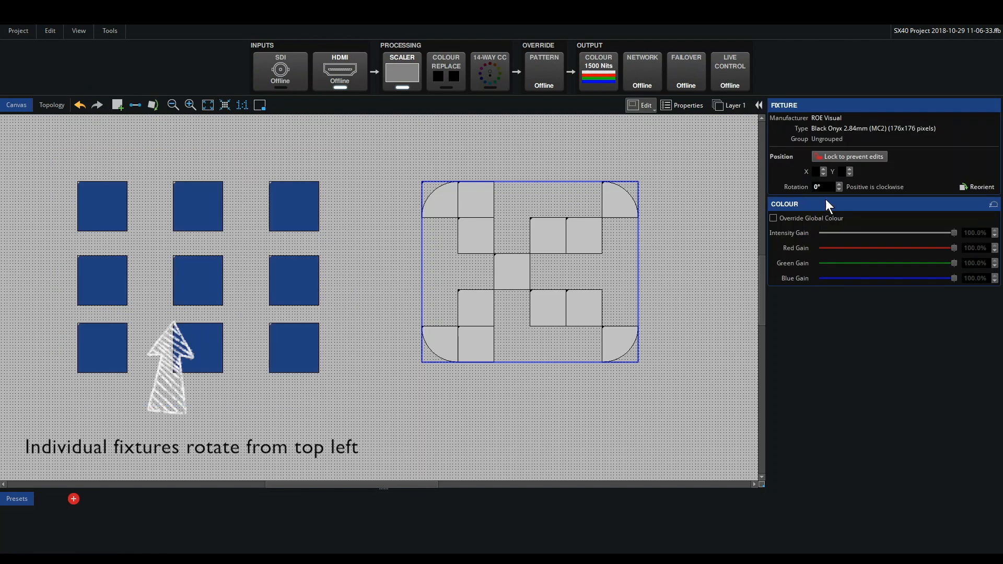
Edit the fixture's Rotation field, then select the tile group and adjust its Group Rotation
left_click(838, 184)
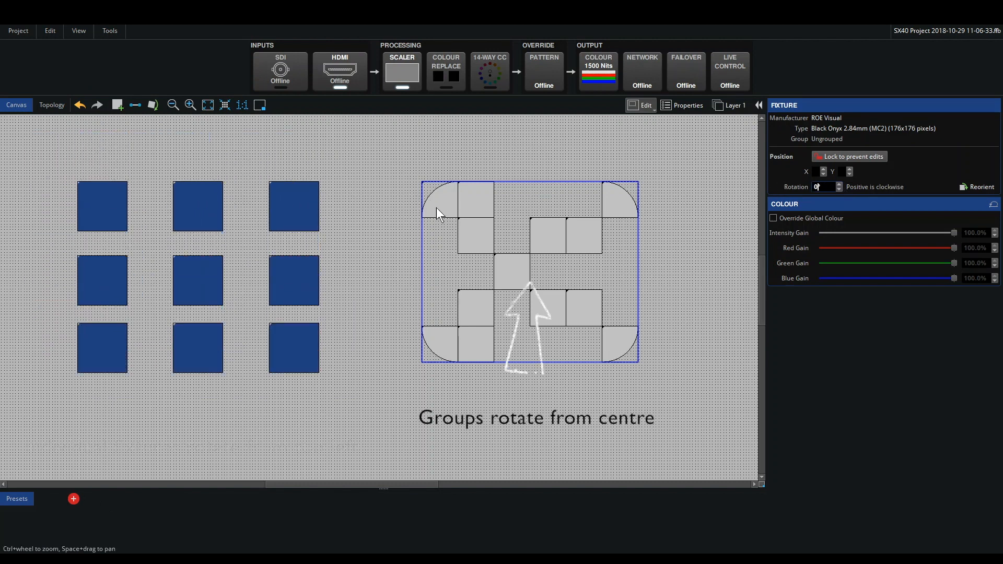
left_click(529, 271)
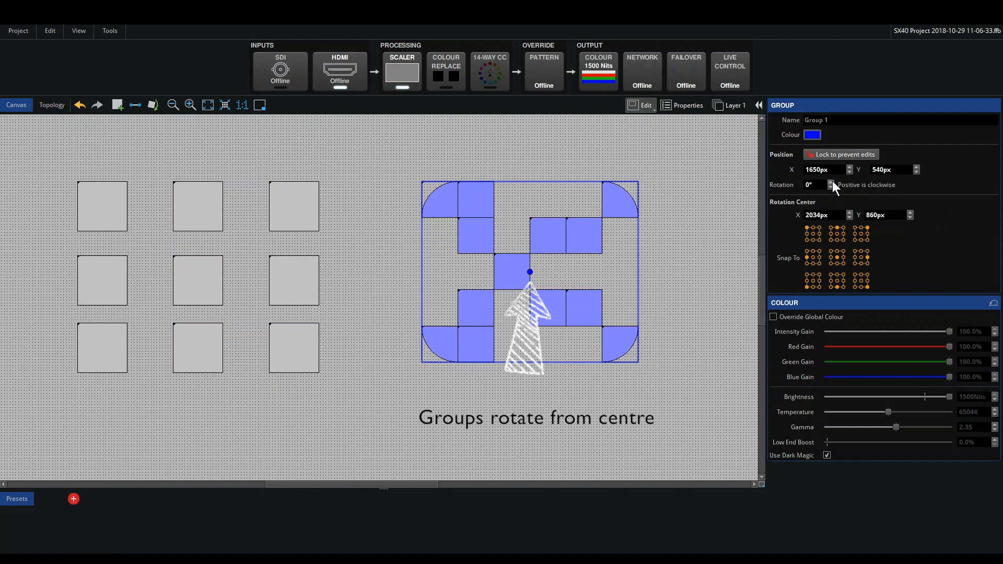
left_click(832, 182)
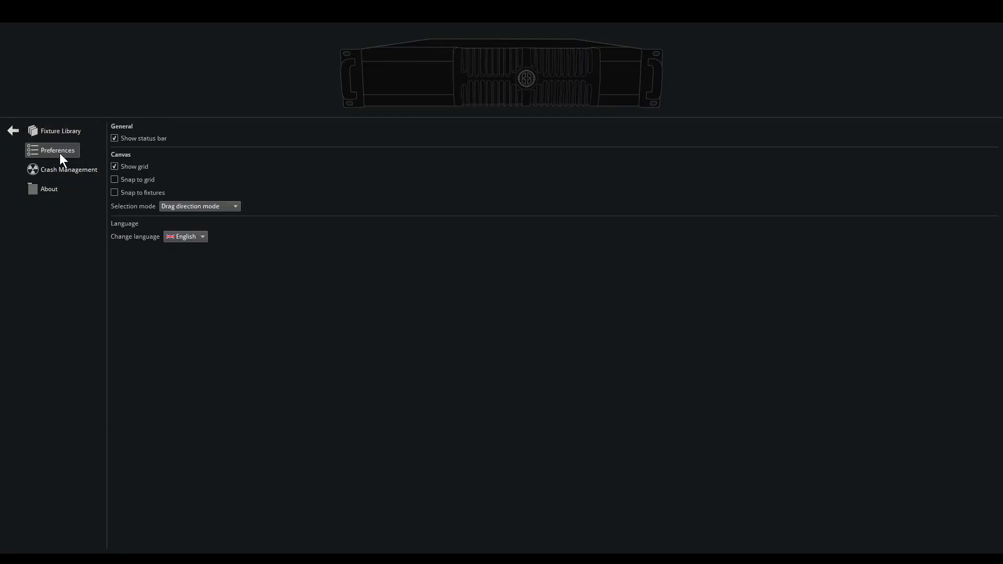
Set the interface language to Chinese (中文) and leave Preferences
left_click(185, 236)
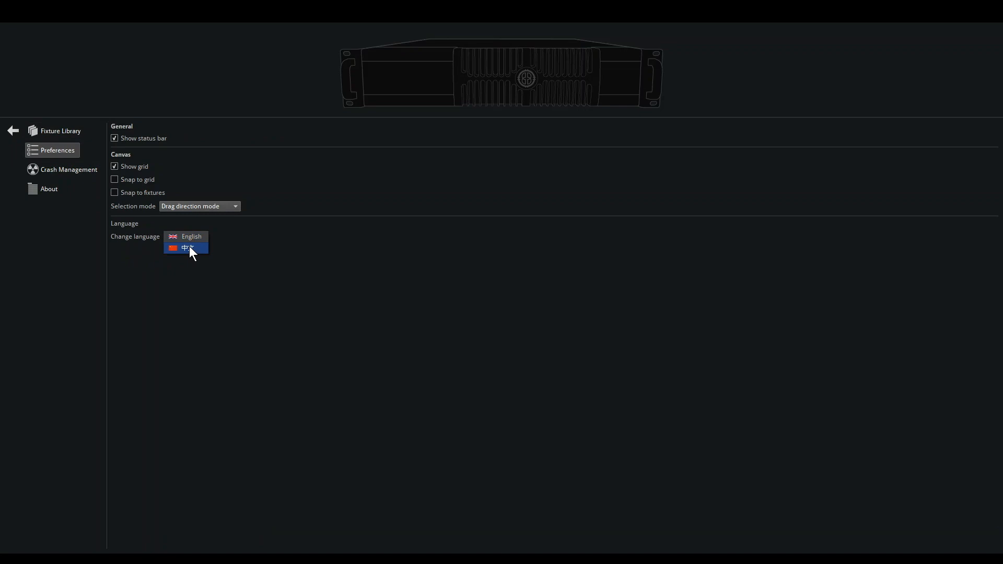
left_click(186, 248)
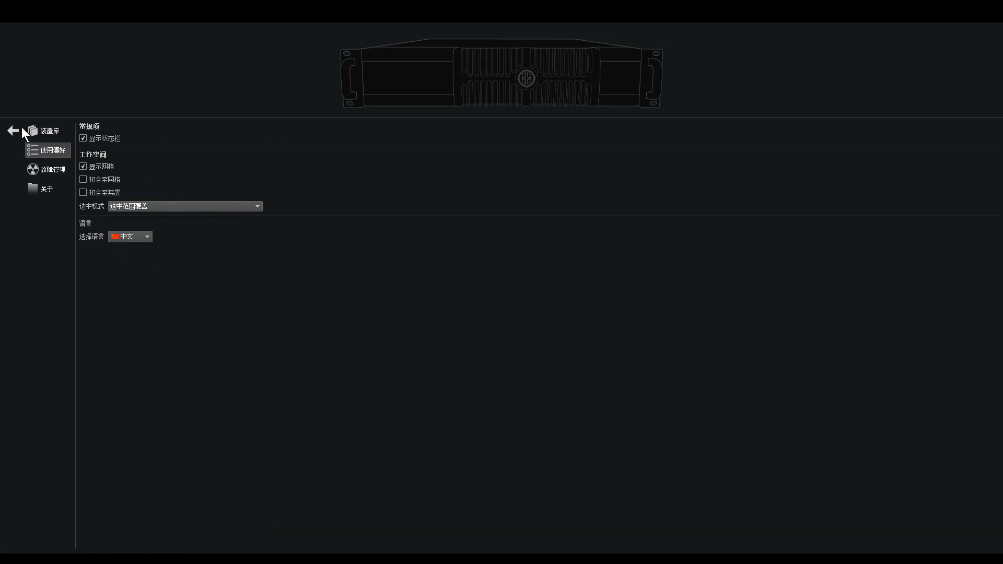
left_click(12, 130)
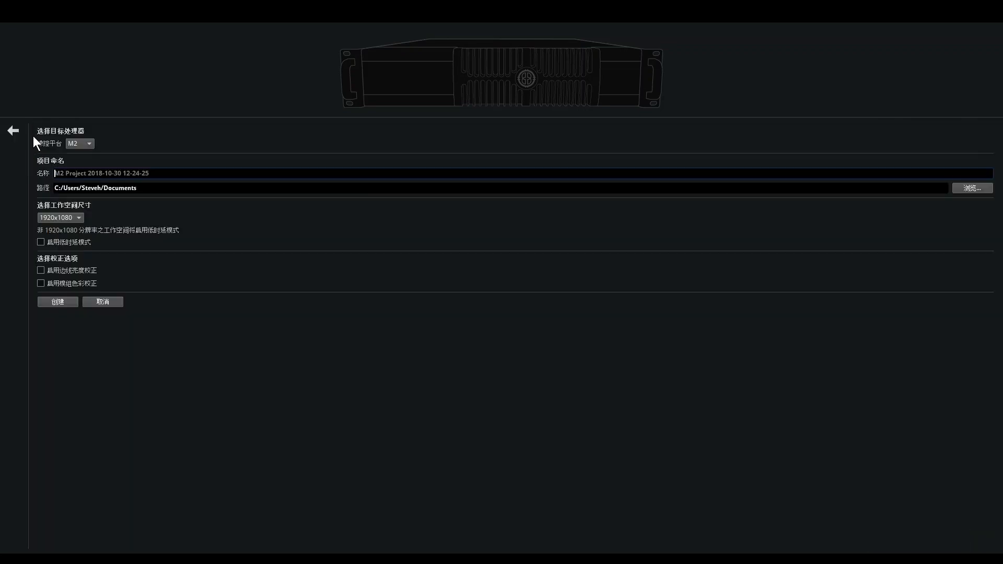
Create a new project targeting the SX40 processor platform
left_click(80, 143)
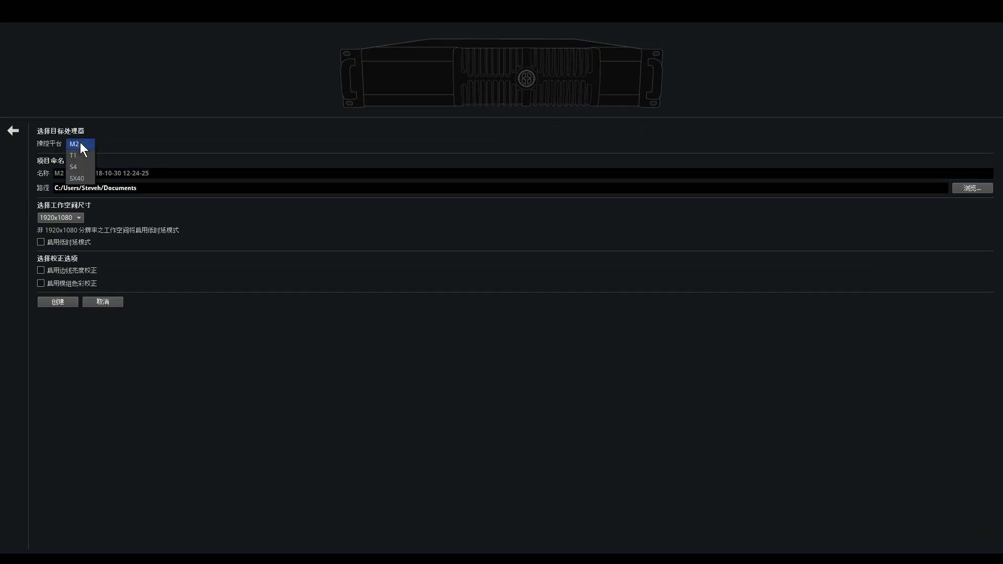
left_click(77, 177)
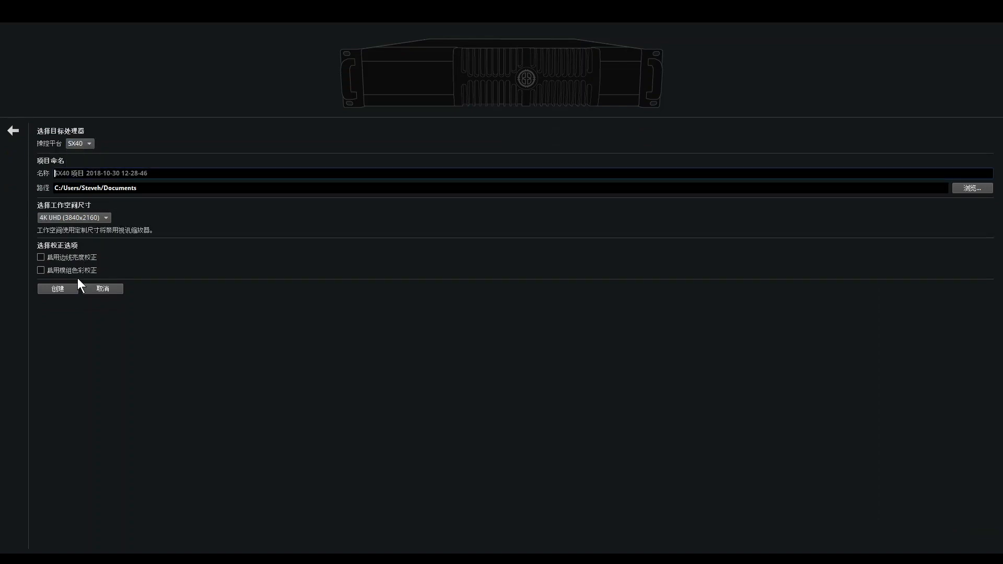
left_click(56, 289)
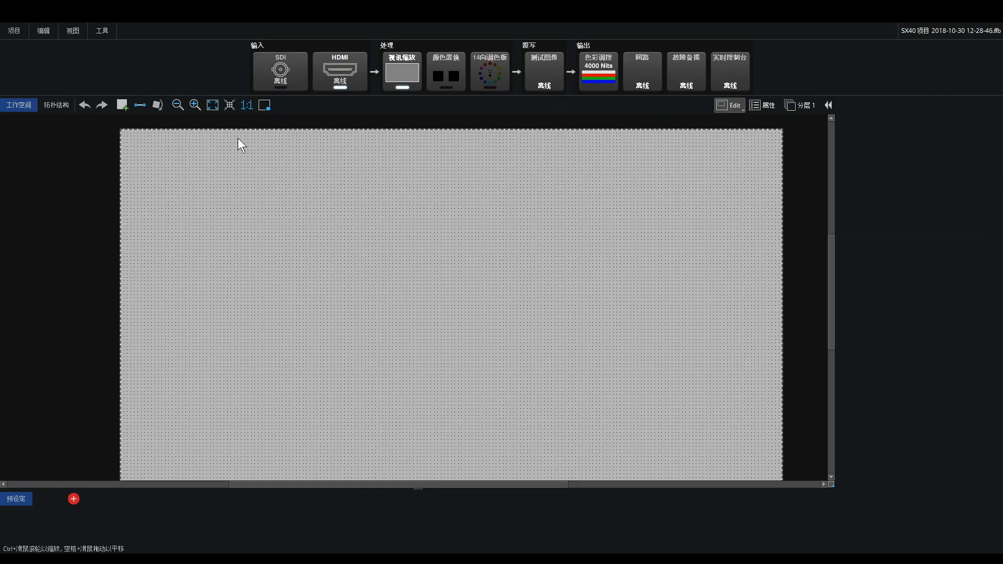
mouse_move(505, 68)
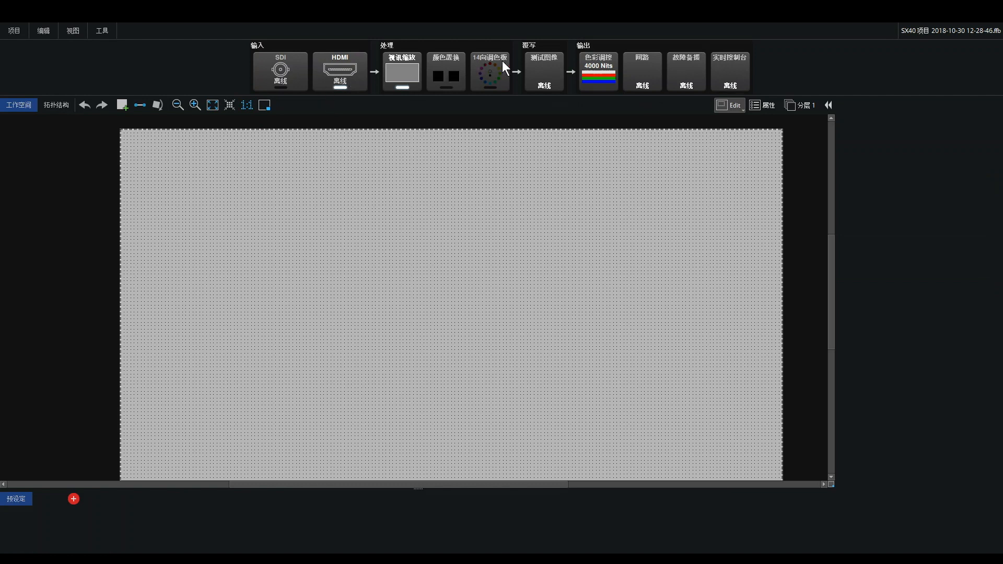
mouse_move(142, 505)
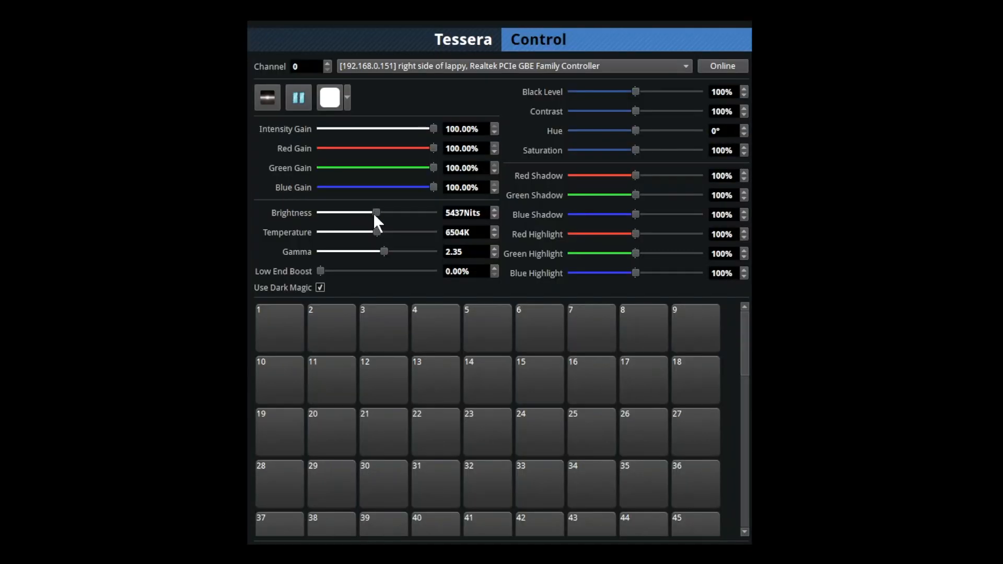
Lower brightness to 3793 nits and adjust the colour temperature slider
left_click_drag(376, 212, 358, 212)
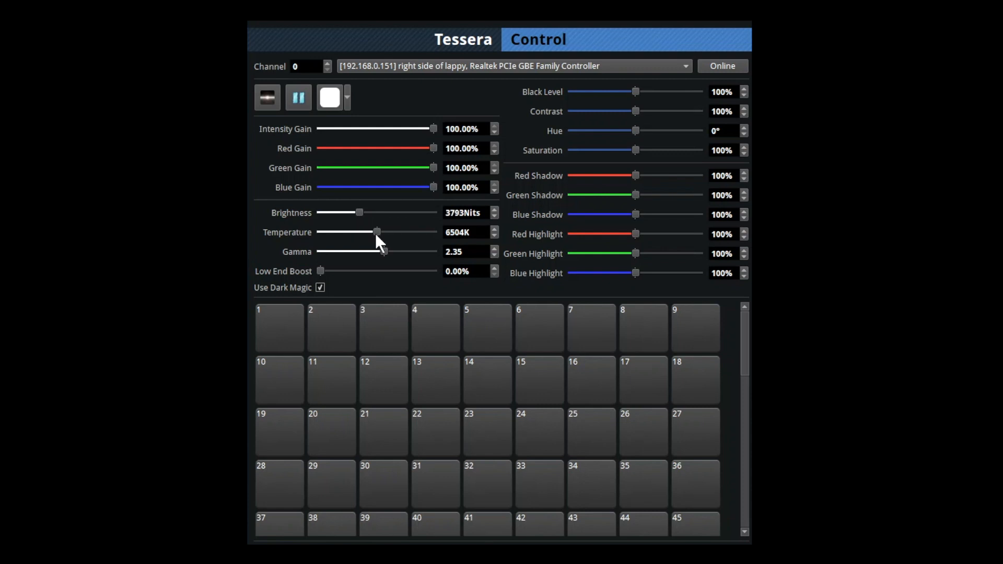
left_click_drag(376, 232, 360, 231)
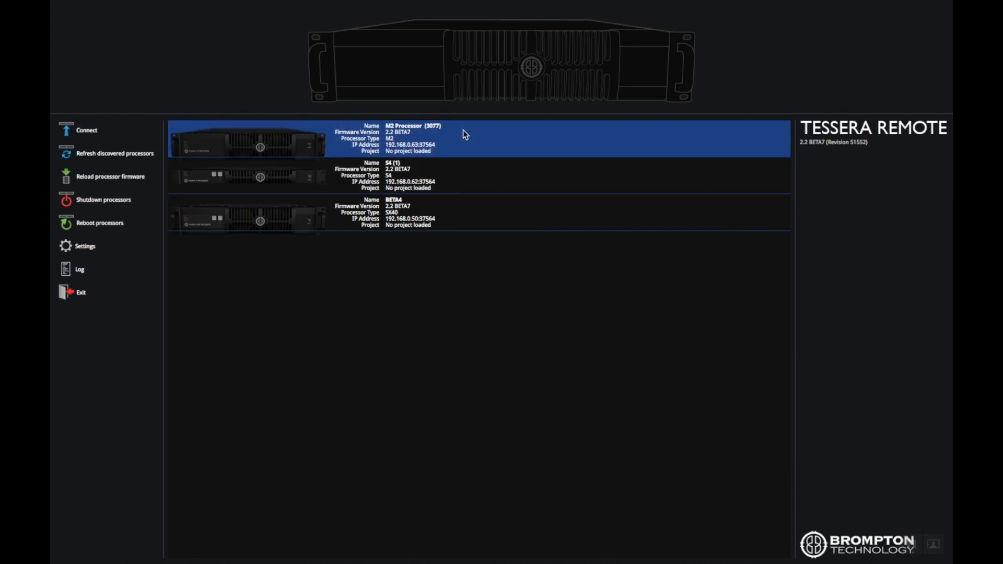
Select the M2, S4 and SX40 processors and shut them all down
left_click(102, 200)
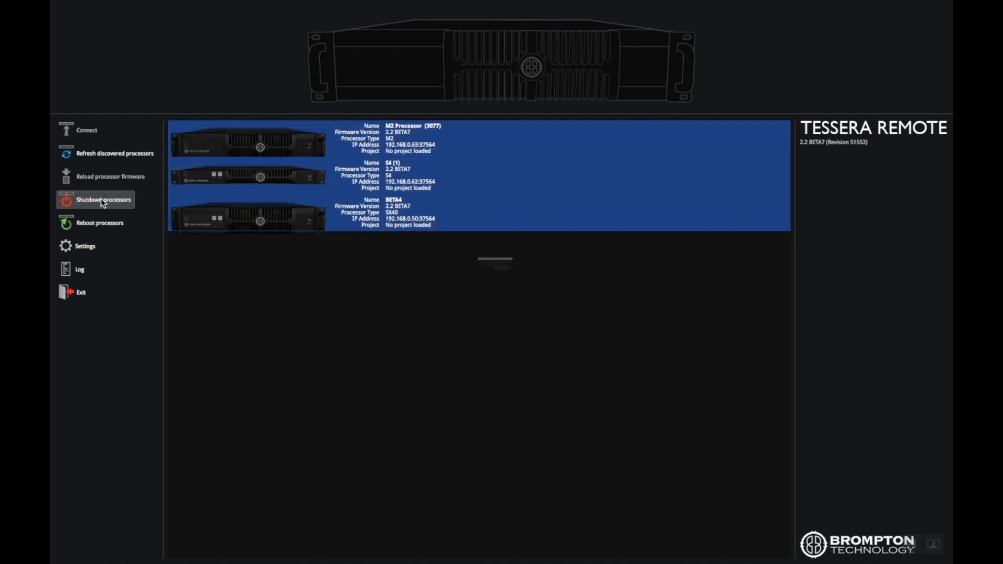
left_click(103, 200)
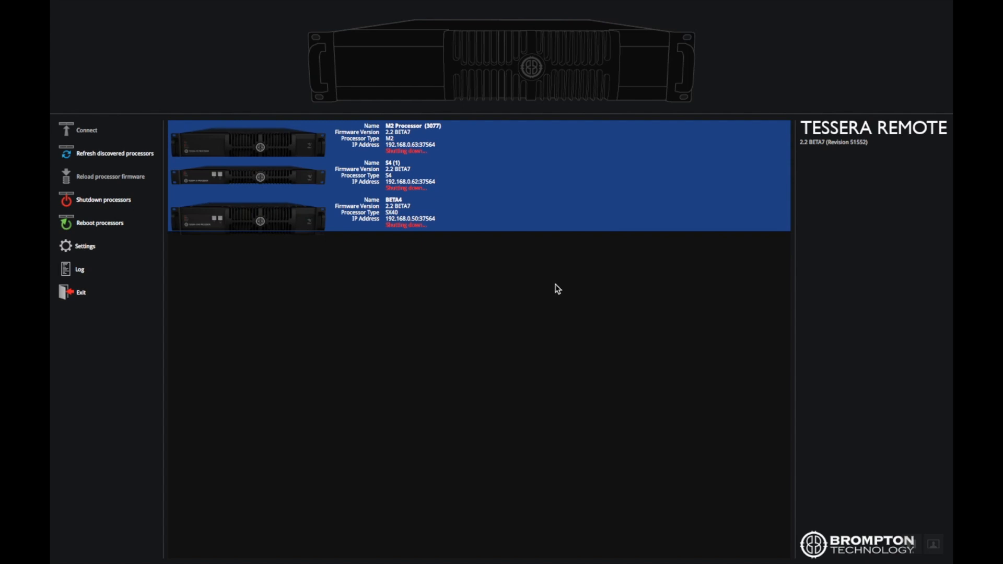